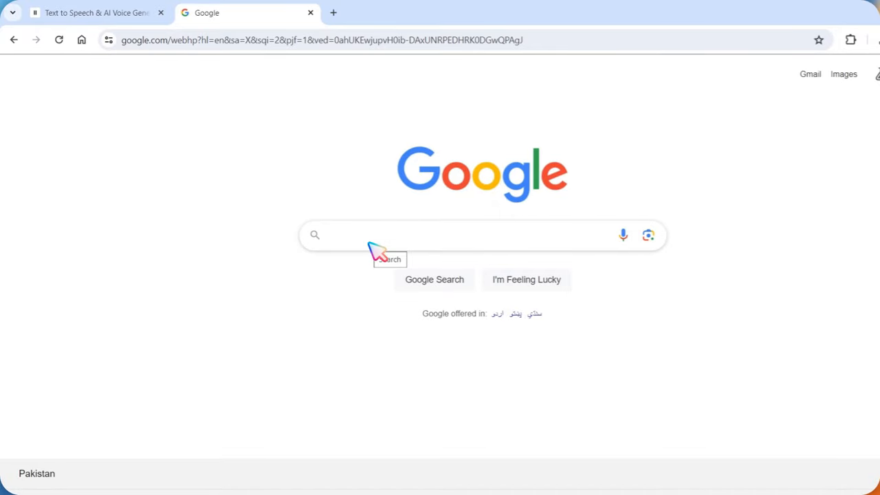
Search Google for "domoai" to find the DomoAI art generator site
{"action": "type", "text": "domoai"}
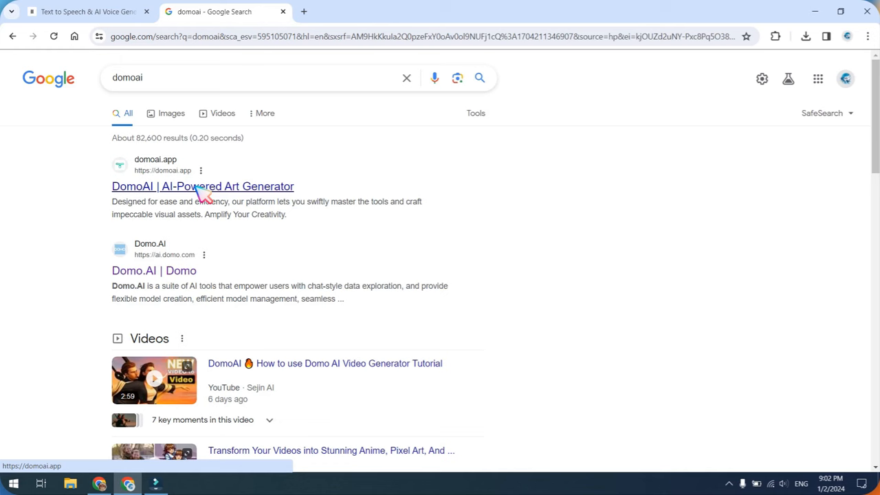
Go to domoai.app from the results and follow its Start in Discord link
{"action": "left_click", "coordinate": [202, 186]}
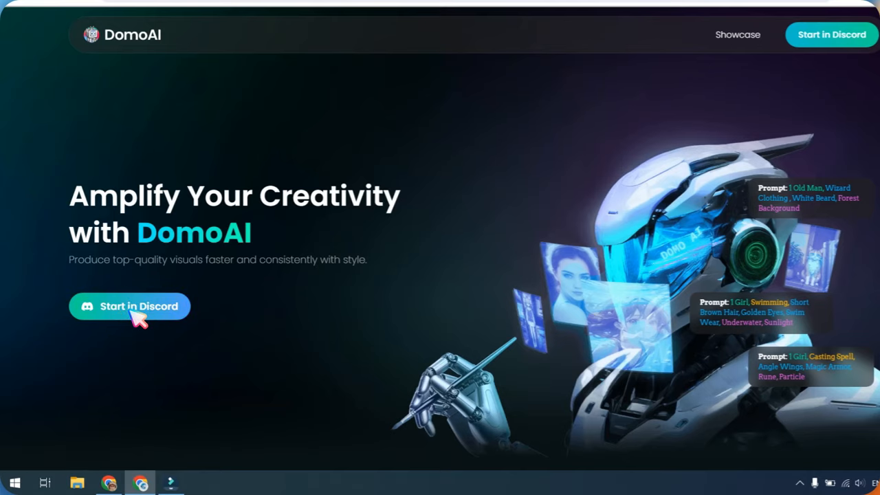
{"action": "left_click", "coordinate": [129, 305]}
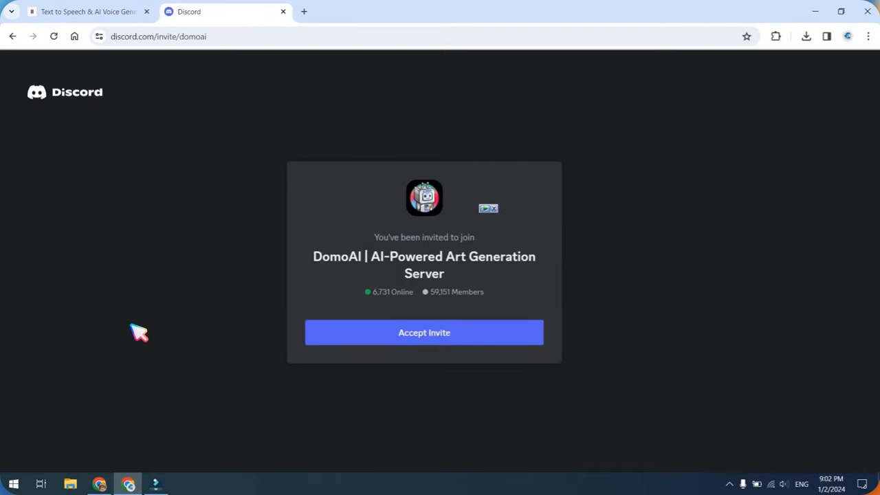
Accept the invite to the DomoAI AI-Powered Art Generation Server
{"action": "left_click", "coordinate": [423, 331]}
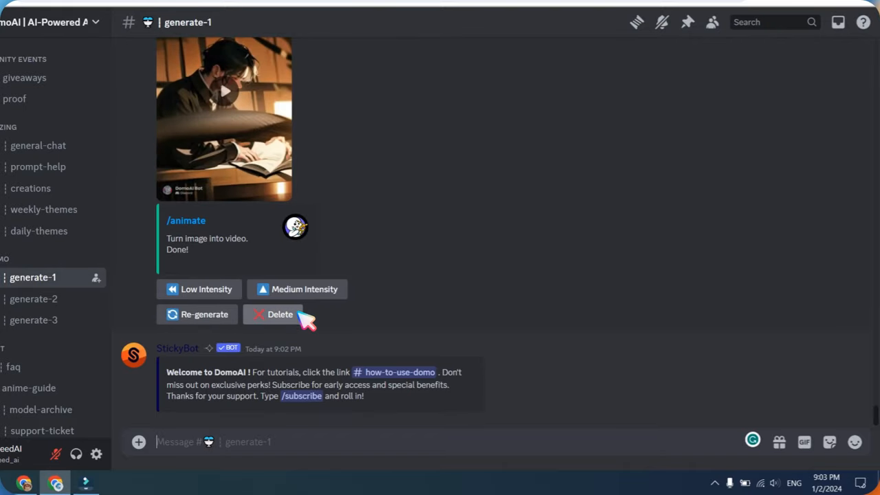
Select DomoAI's /video command from the slash-command list in generate-1
{"action": "type", "text": "/"}
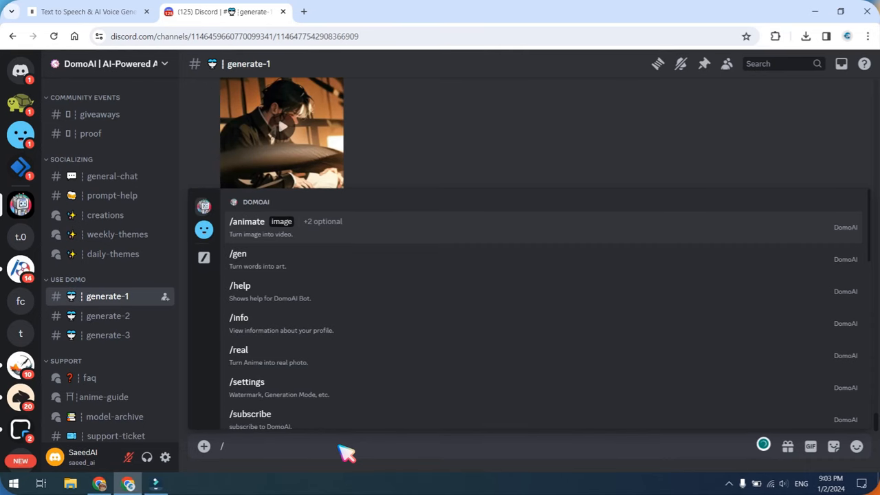
{"action": "mouse_move", "coordinate": [349, 440]}
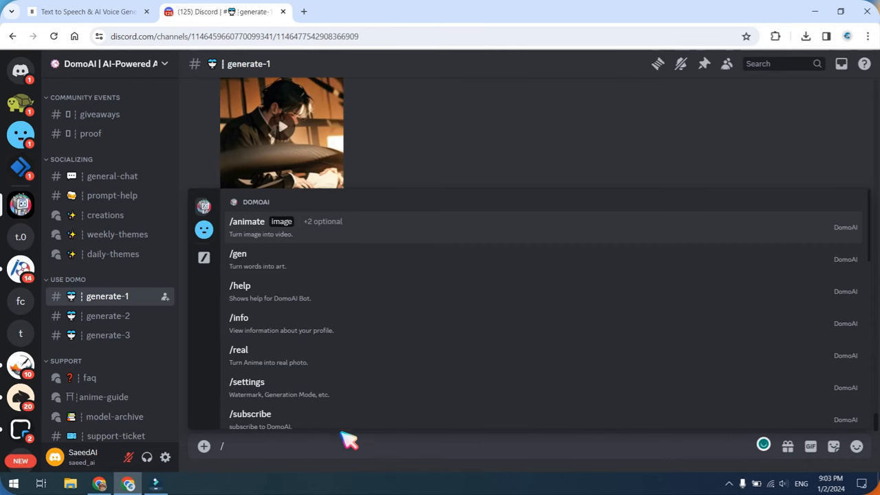
{"action": "mouse_move", "coordinate": [352, 236]}
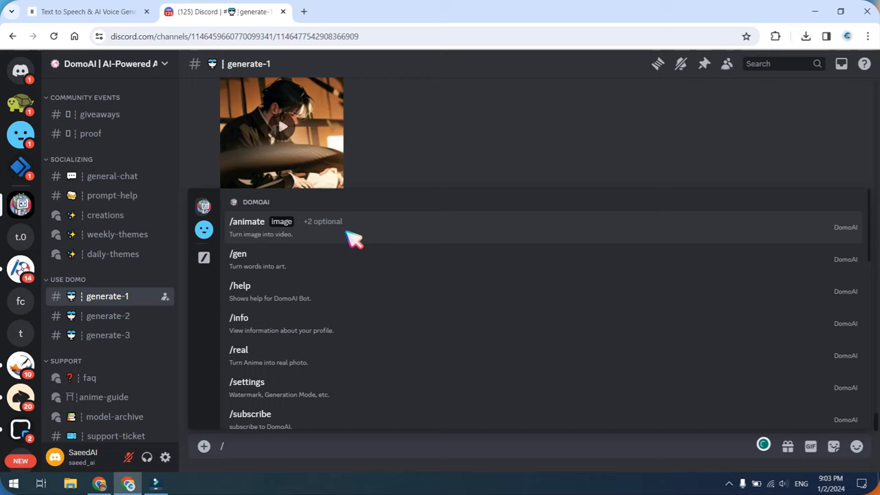
{"action": "mouse_move", "coordinate": [258, 228]}
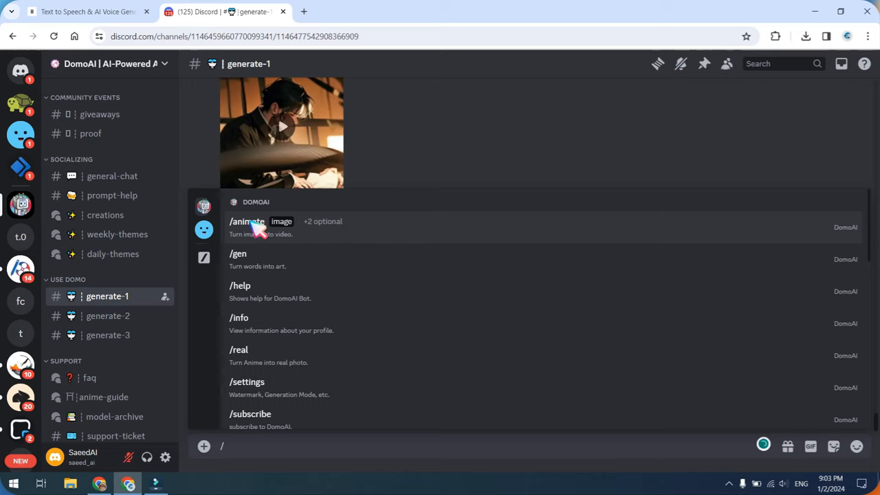
{"action": "mouse_move", "coordinate": [264, 228]}
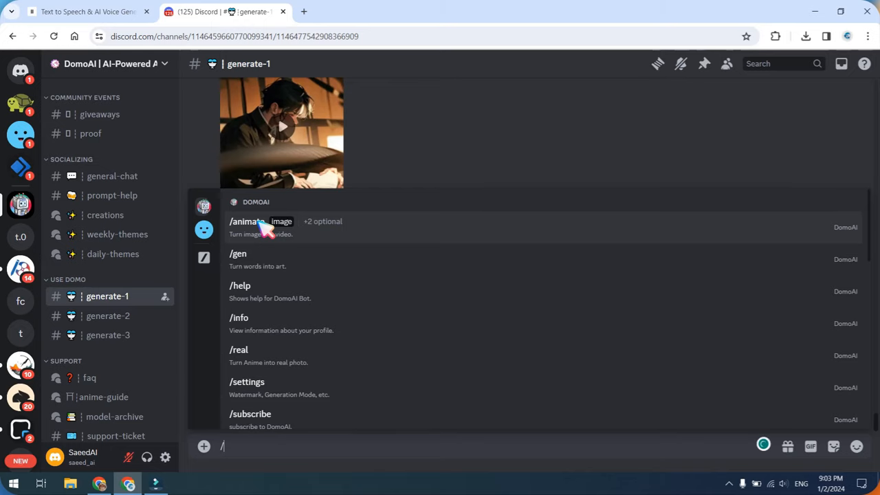
{"action": "scroll", "scroll_direction": "down", "scroll_amount": 3}
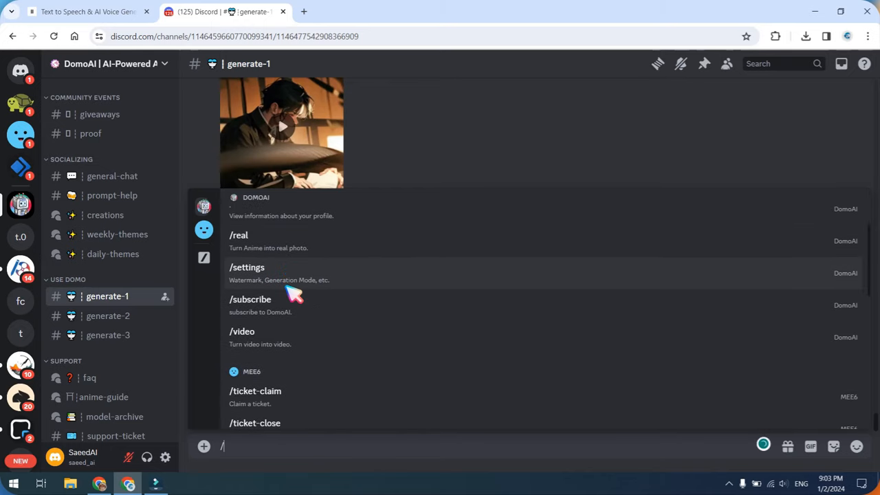
{"action": "mouse_move", "coordinate": [242, 336]}
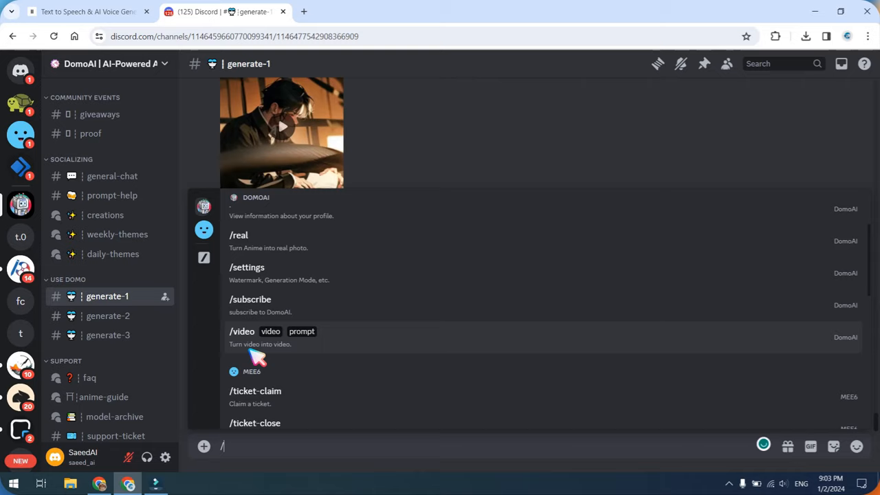
{"action": "left_click", "coordinate": [242, 331]}
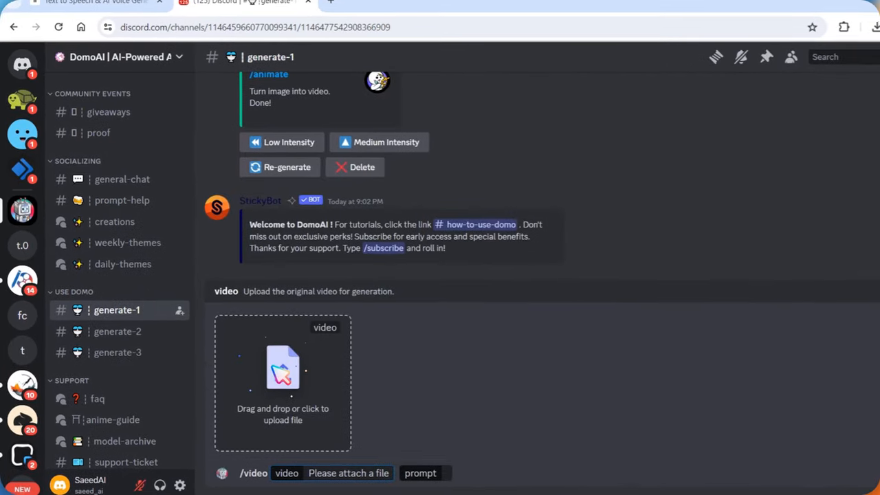
Upload a video file to the /video command and accept DomoAI's terms of service
{"action": "left_click", "coordinate": [284, 382]}
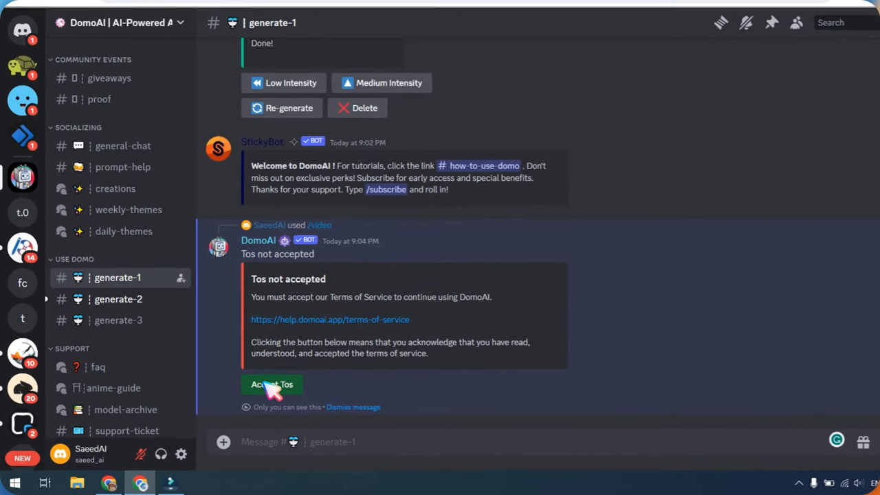
{"action": "left_click", "coordinate": [272, 385]}
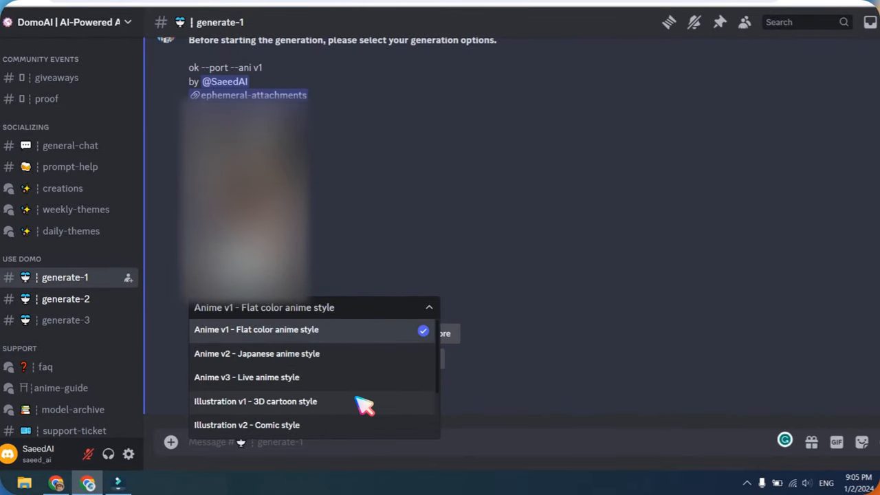
{"action": "mouse_move", "coordinate": [286, 409]}
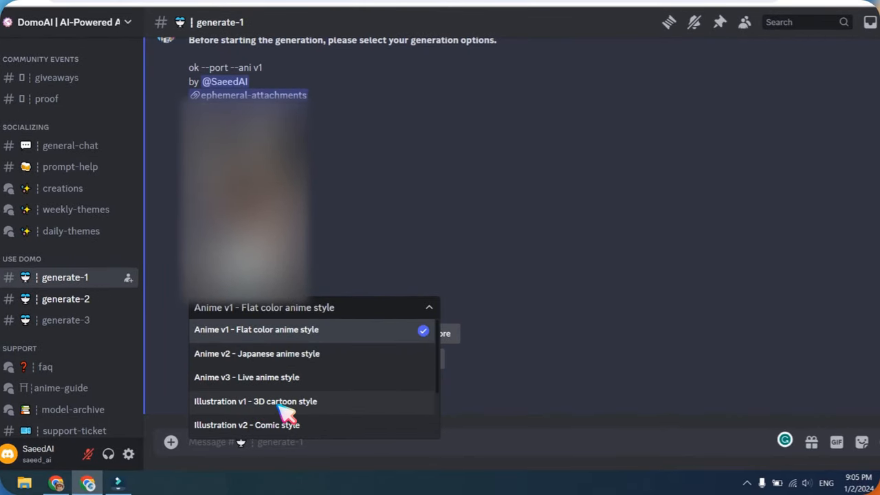
Choose the Illustration v1 3D cartoon style and start generating the styled video
{"action": "left_click", "coordinate": [256, 401]}
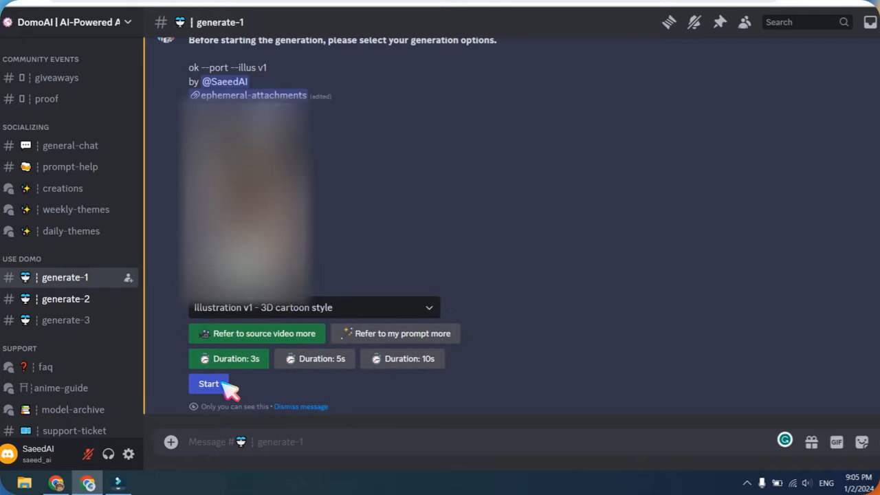
{"action": "left_click", "coordinate": [209, 383]}
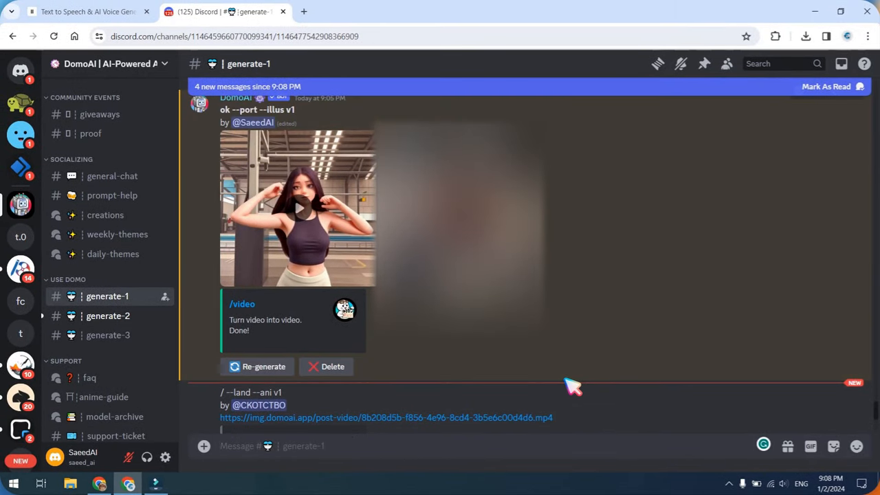
Scroll down generate-1 past other members' results to the finished cartoon video
{"action": "scroll", "scroll_direction": "down", "scroll_amount": 3}
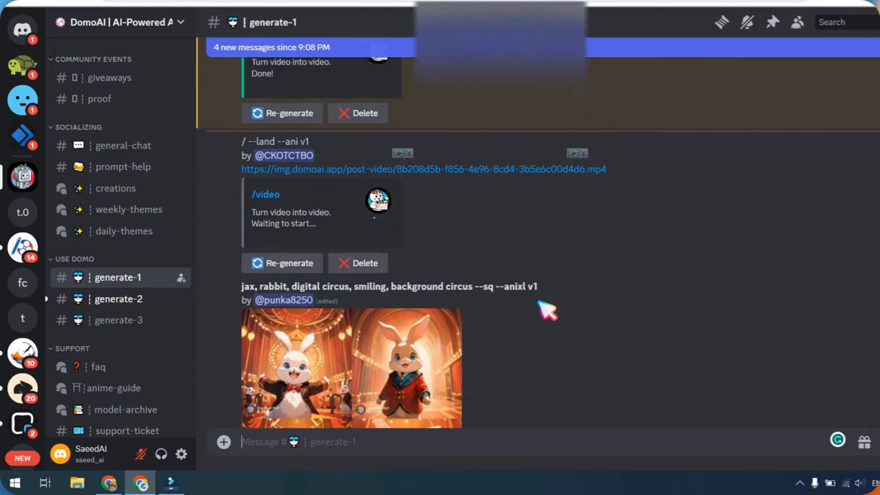
{"action": "scroll", "scroll_direction": "down", "scroll_amount": 3}
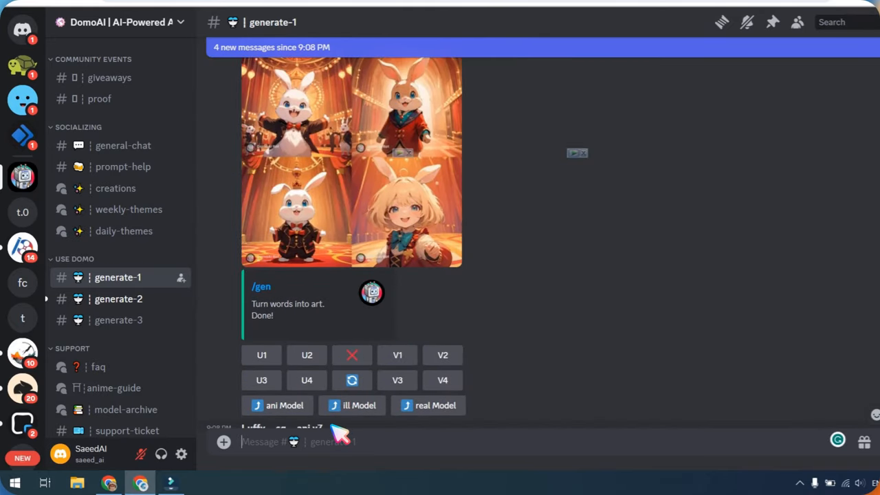
Run /animate on the green-hooded character image and play the returned animated video
{"action": "type", "text": "/"}
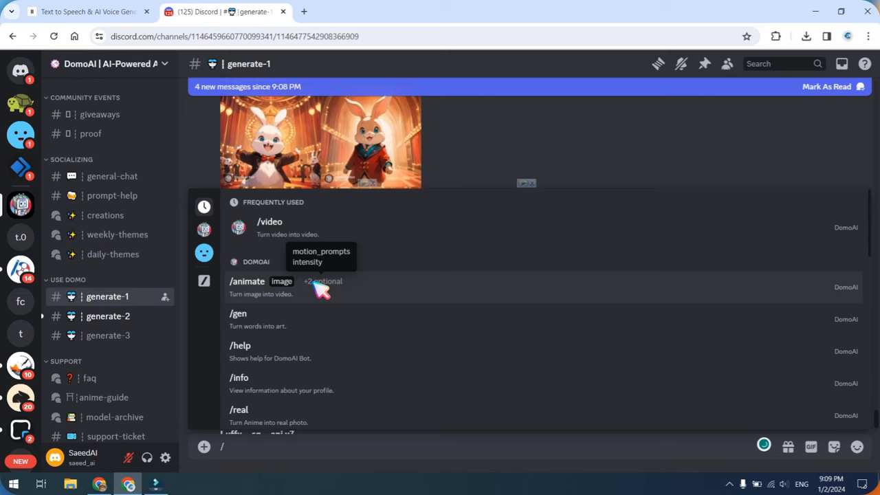
{"action": "left_click", "coordinate": [247, 280]}
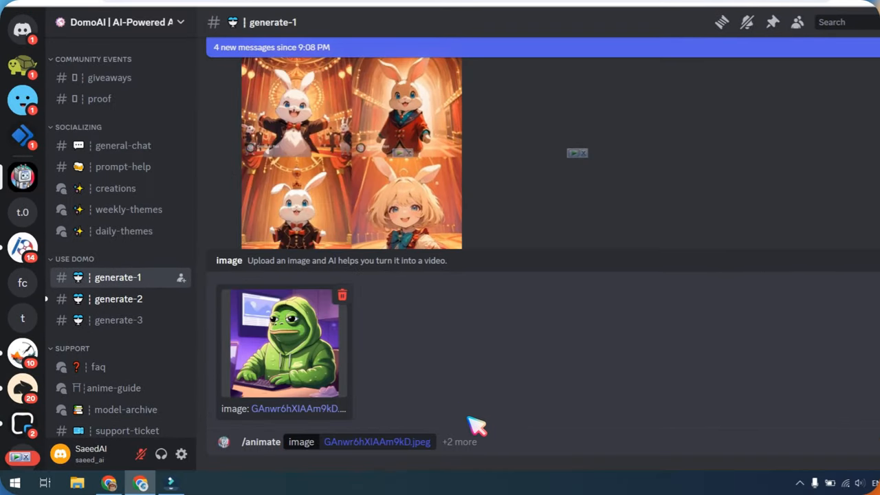
{"action": "mouse_move", "coordinate": [440, 447]}
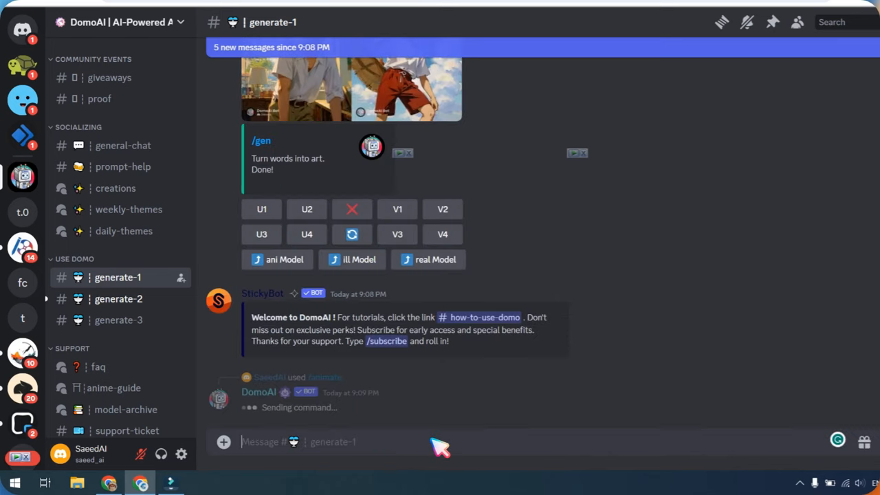
{"action": "scroll", "scroll_direction": "down", "scroll_amount": 3}
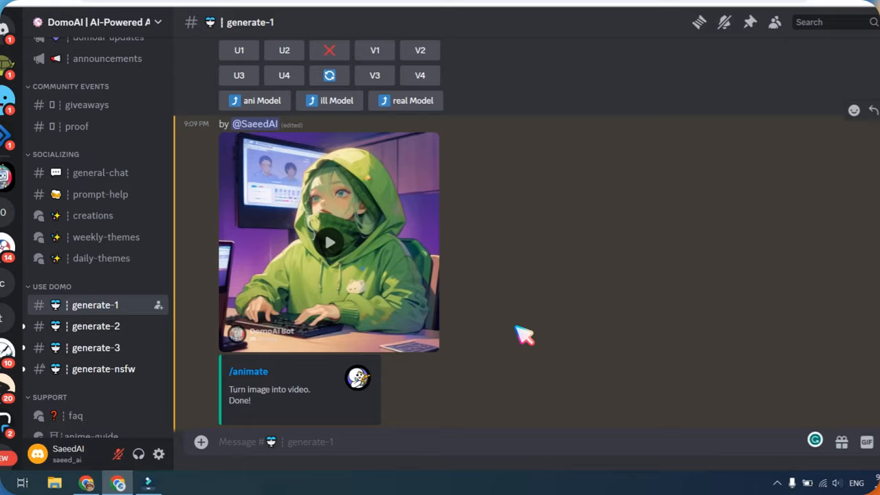
{"action": "left_click", "coordinate": [330, 242]}
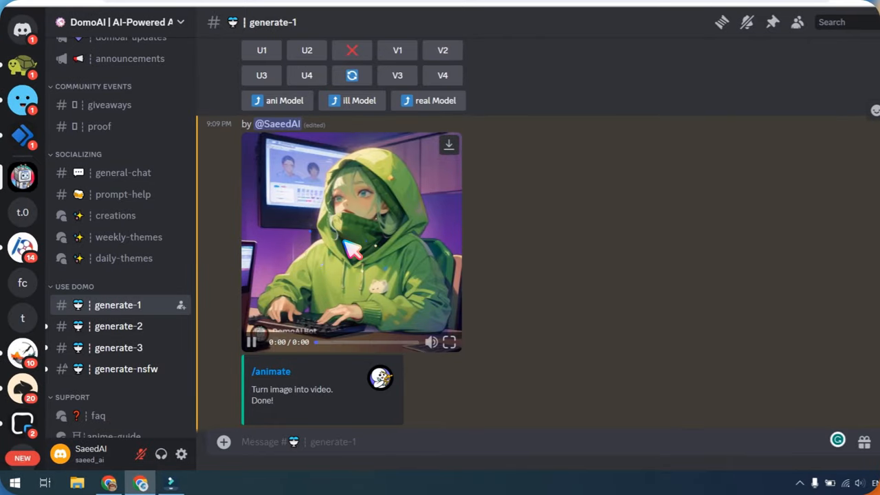